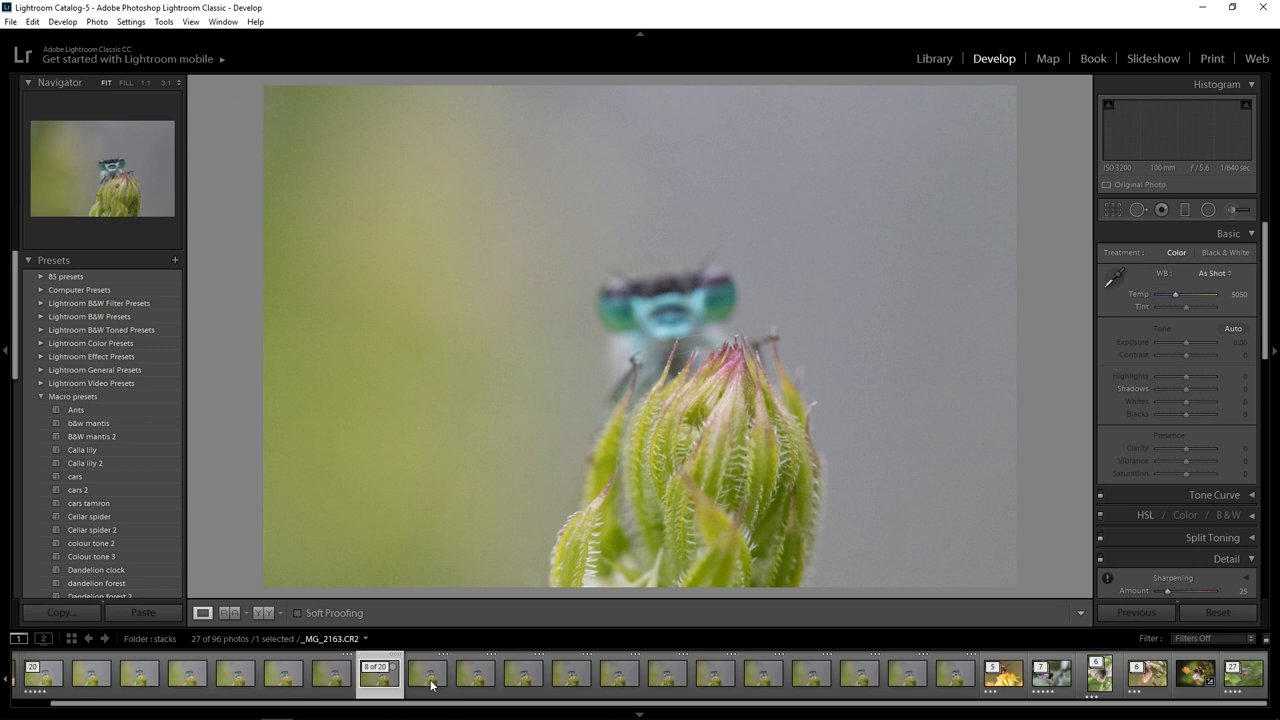
Show the stack frame _MG_2160.CR2, where the damselfly's eyes are sharp
click(610, 673)
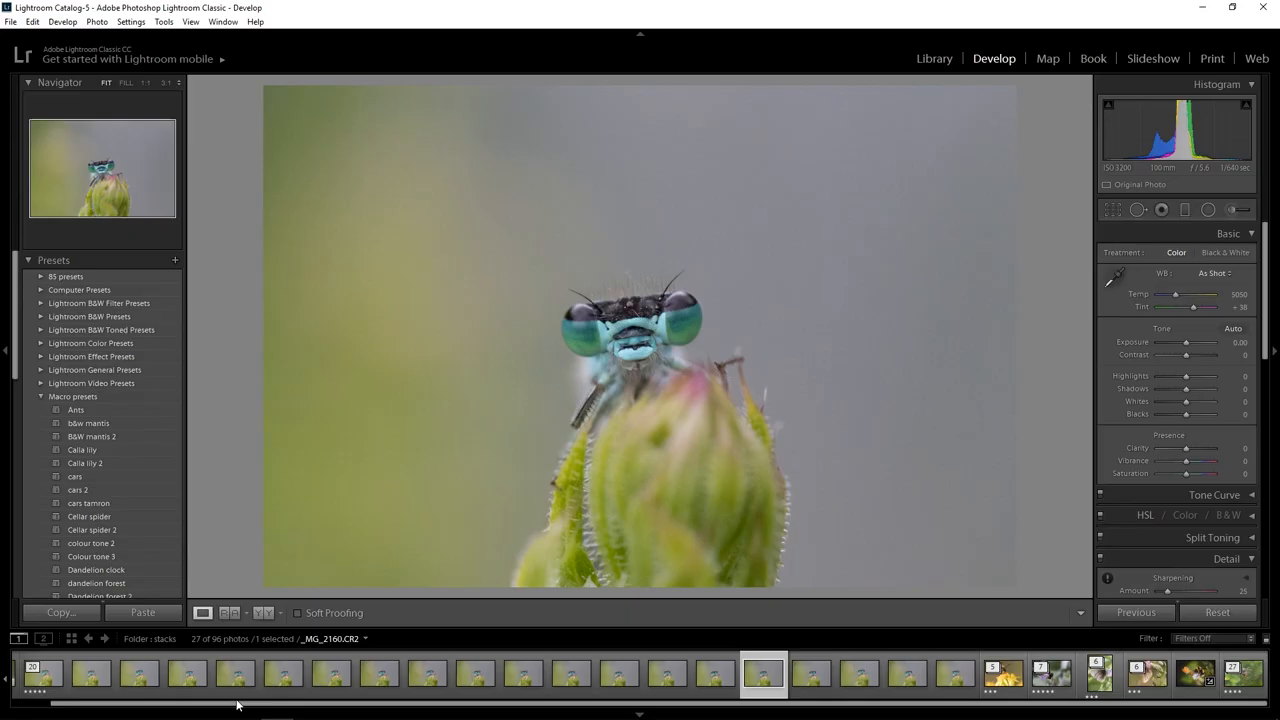
click(83, 673)
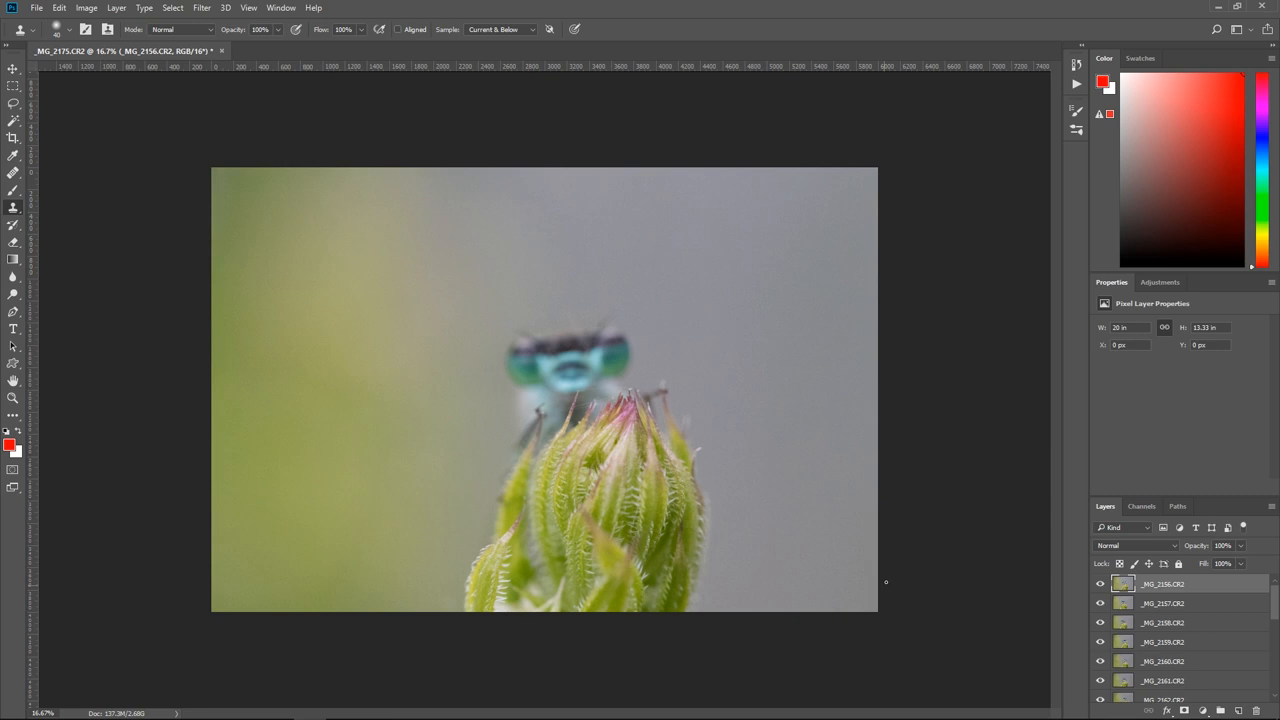
Isolate the _MG_2175.CR2 layer and dismiss the clone stamp error
click(503, 418)
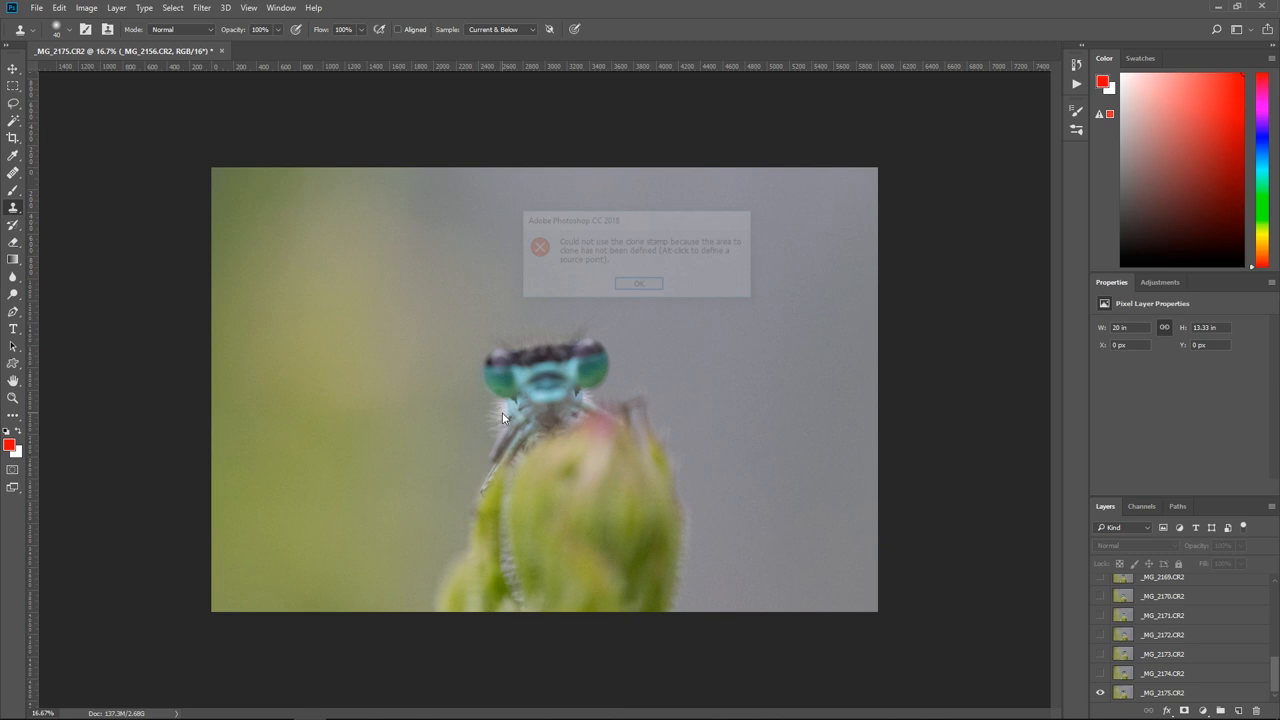
click(638, 283)
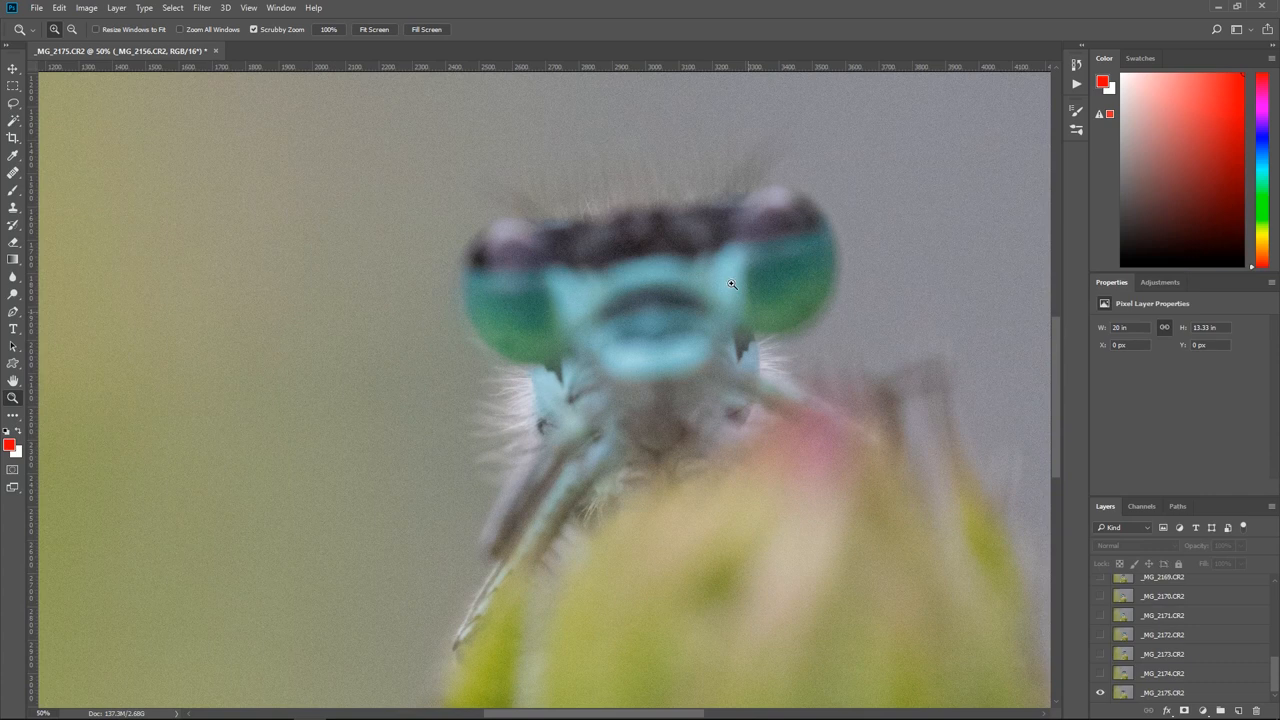